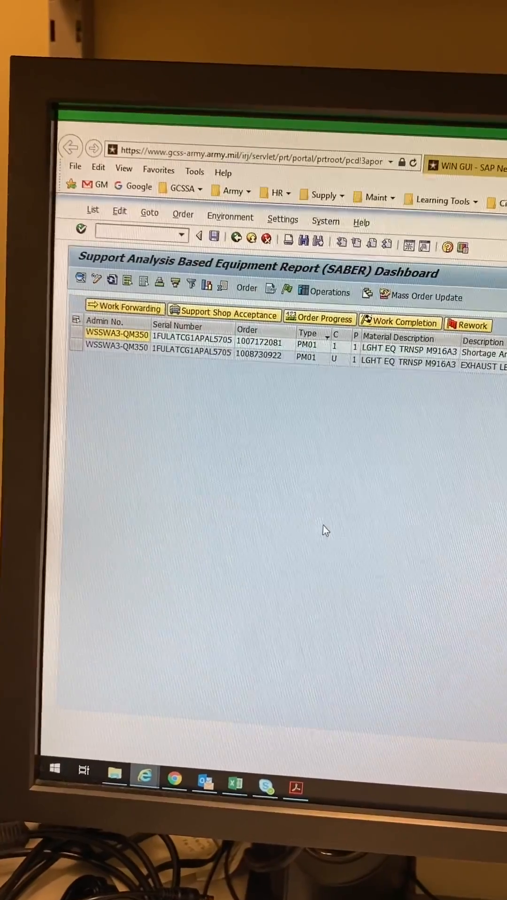
click(258, 362)
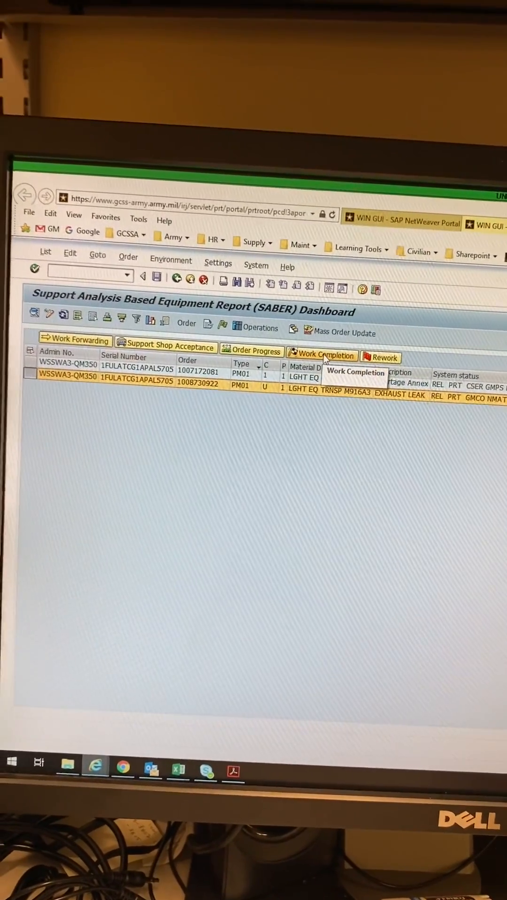
click(322, 356)
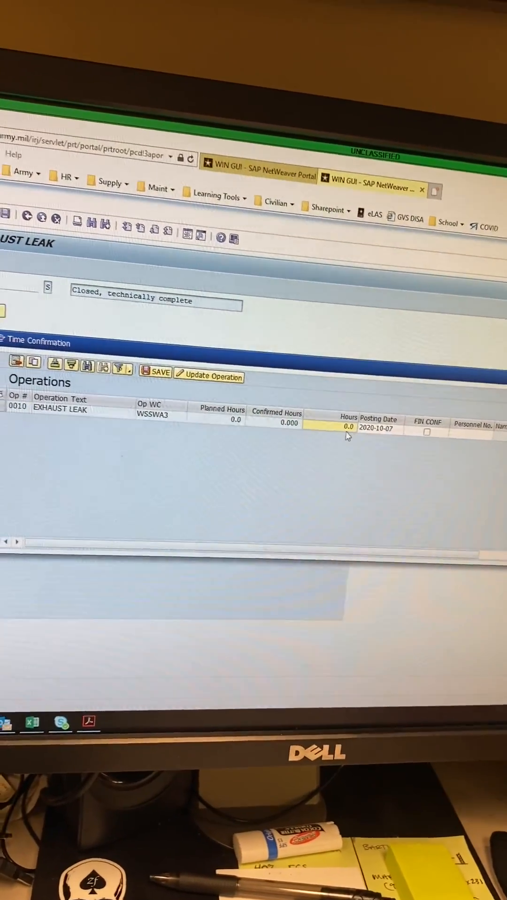
text(.5)
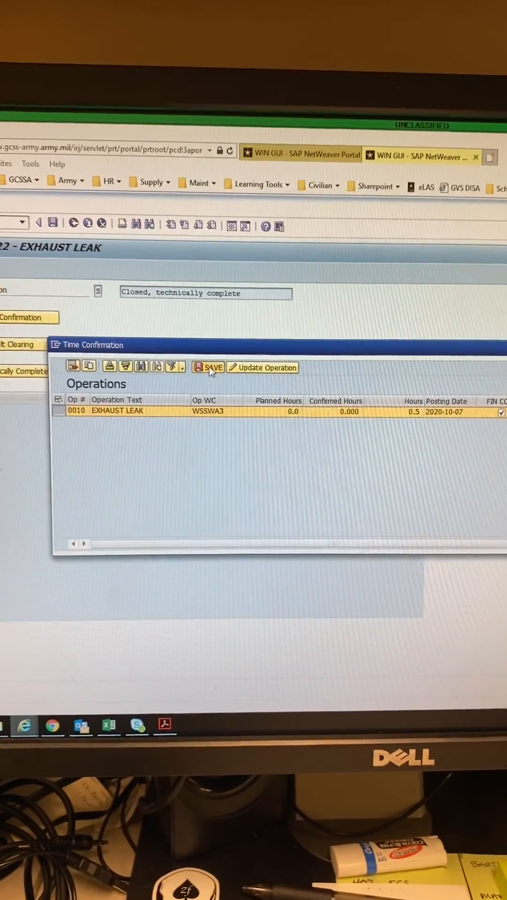
click(210, 368)
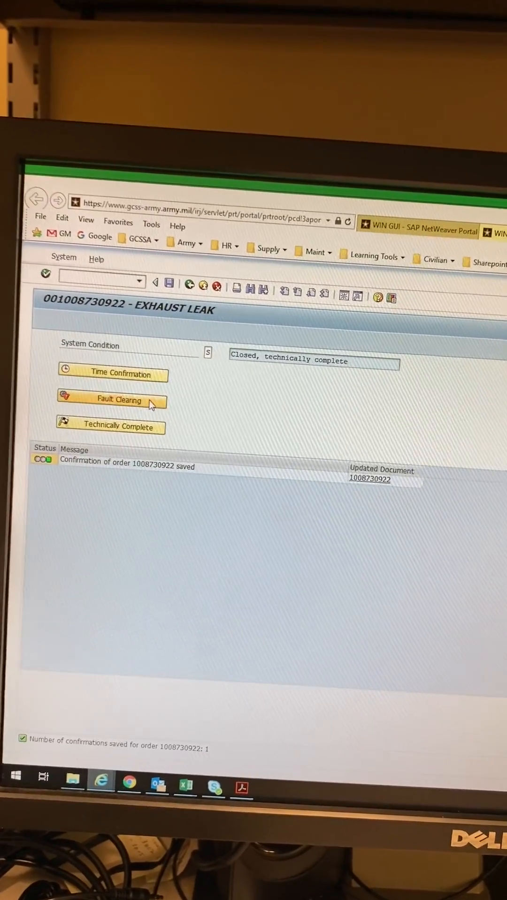
click(113, 399)
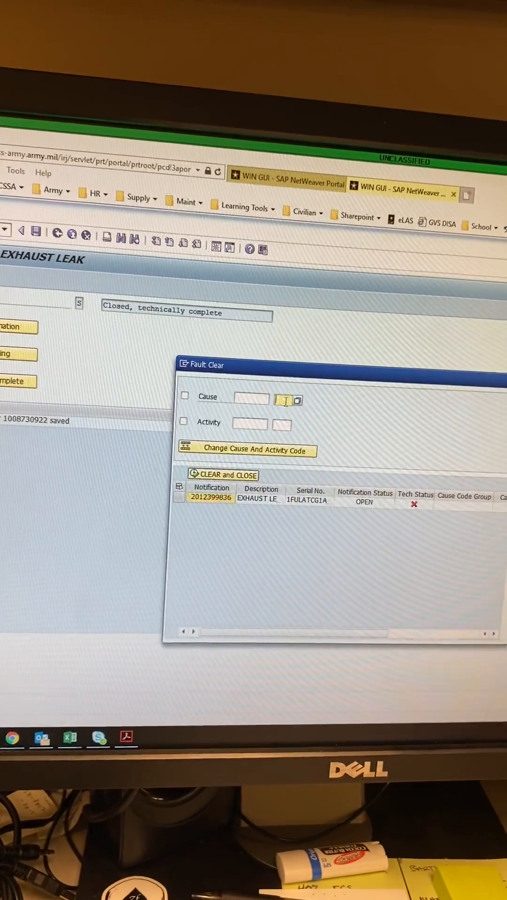
click(296, 400)
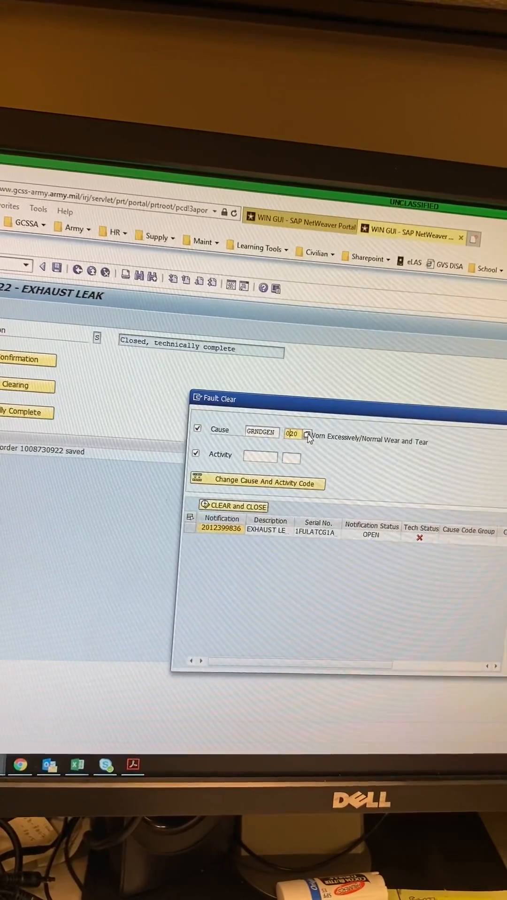
click(308, 435)
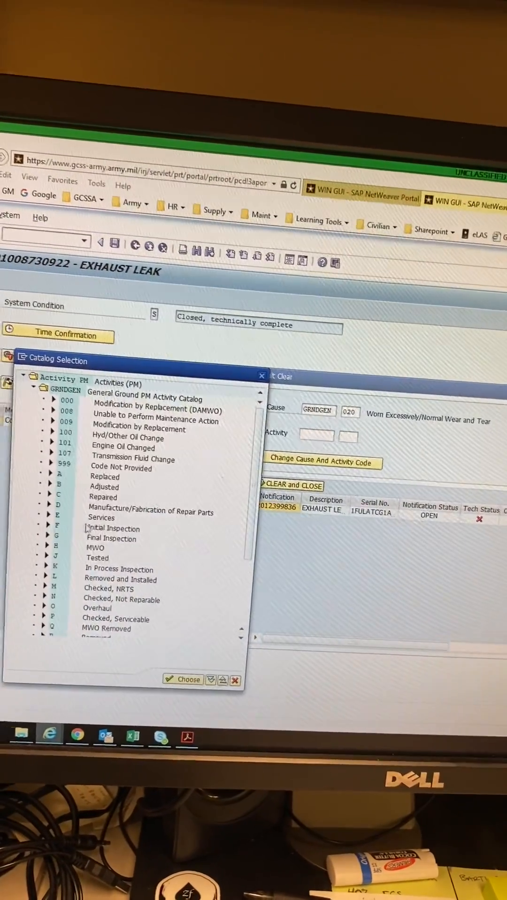
click(186, 679)
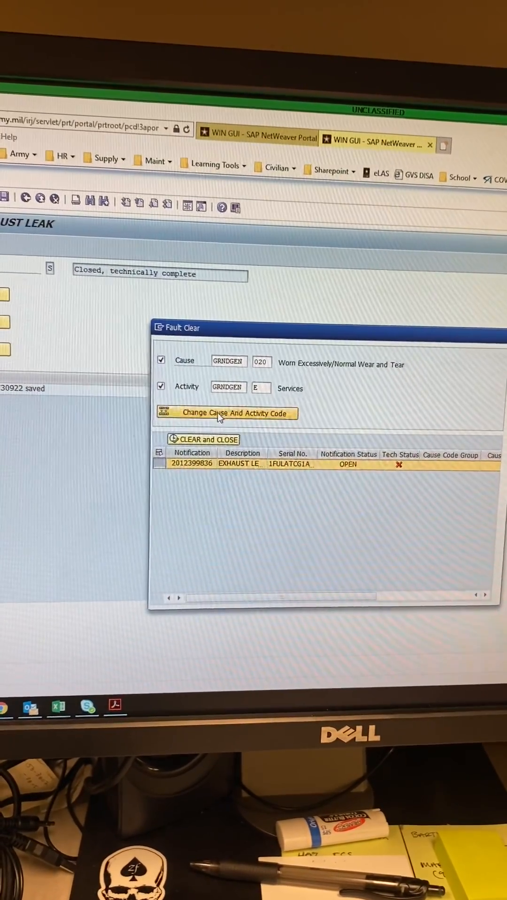
click(230, 412)
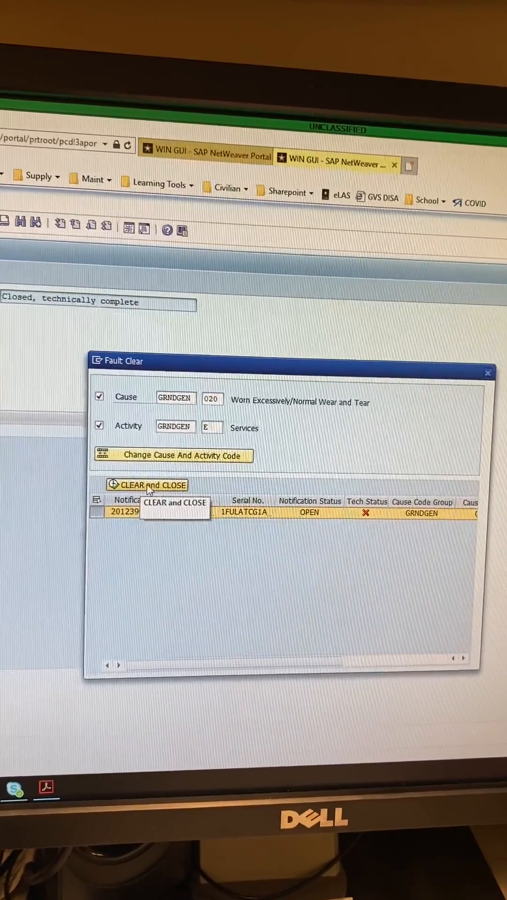
mouse_move(378, 518)
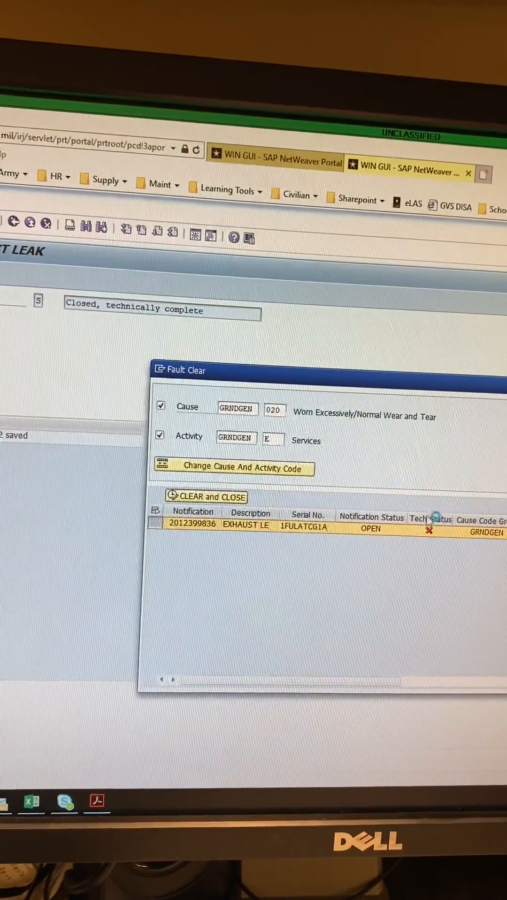
Clear and close the exhaust-leak fault, returning to the SABER Dashboard.
click(206, 497)
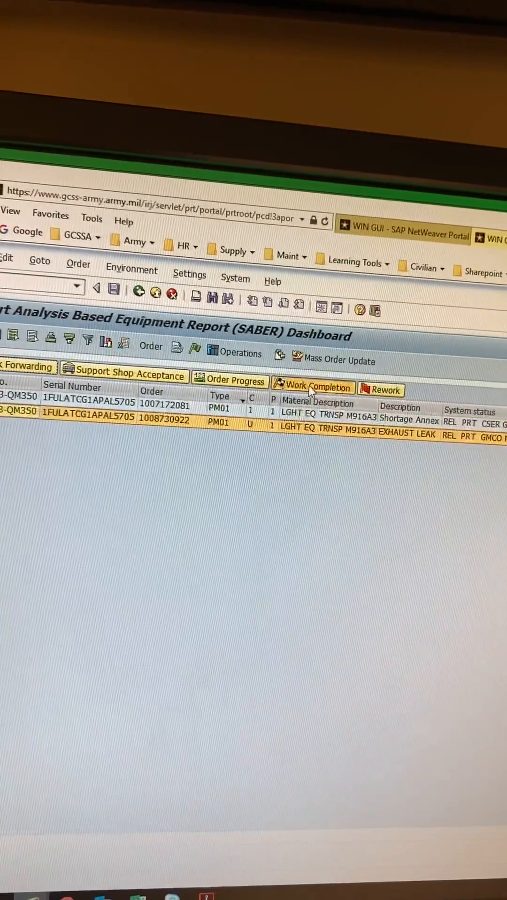
click(313, 389)
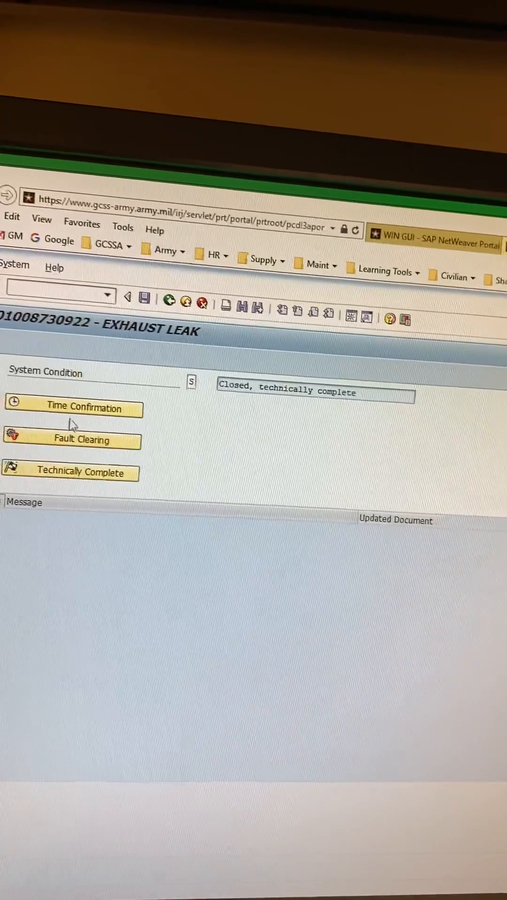
click(74, 409)
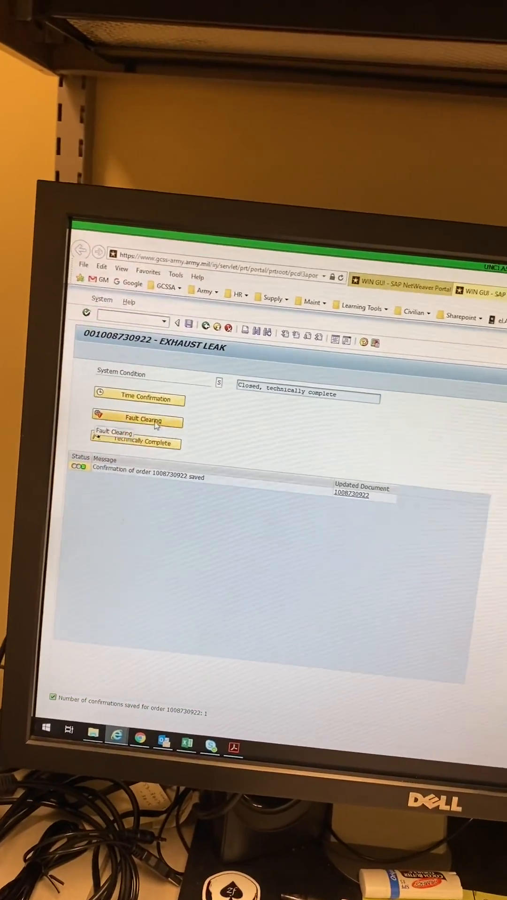
click(138, 419)
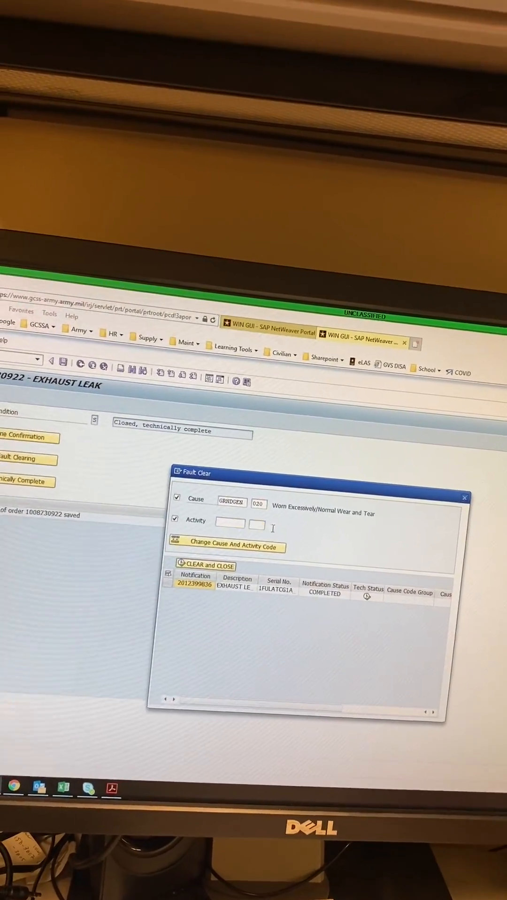
click(256, 525)
text(C)
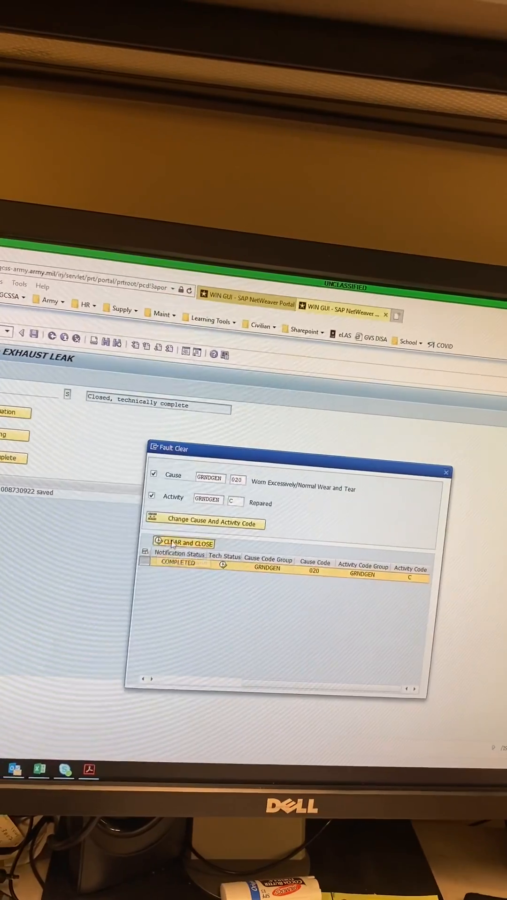
click(187, 543)
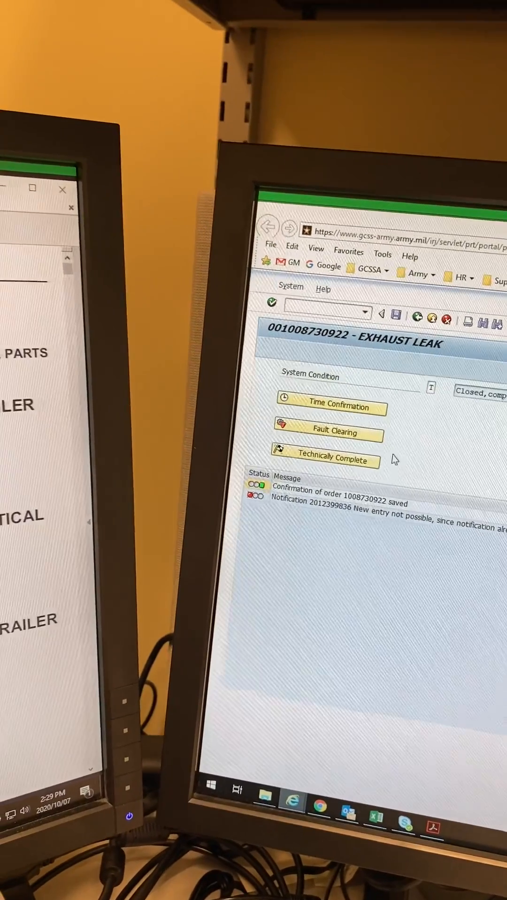
click(323, 460)
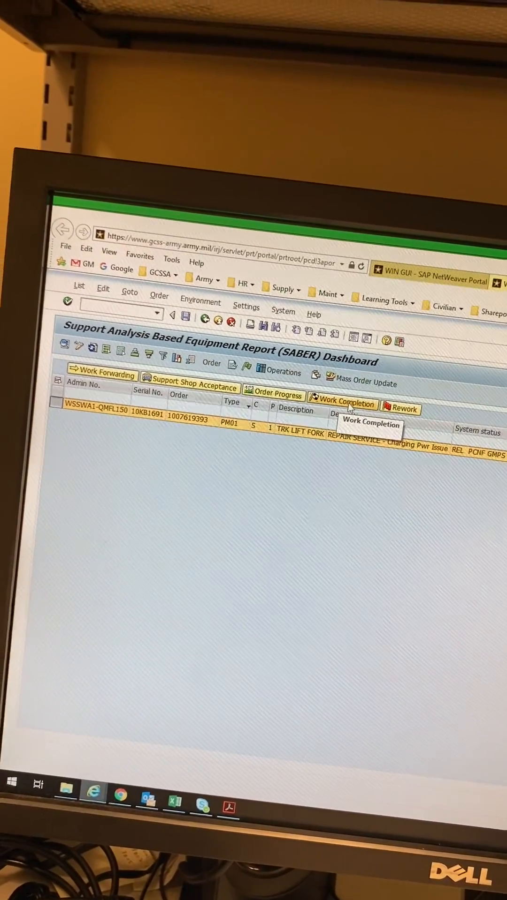
click(342, 407)
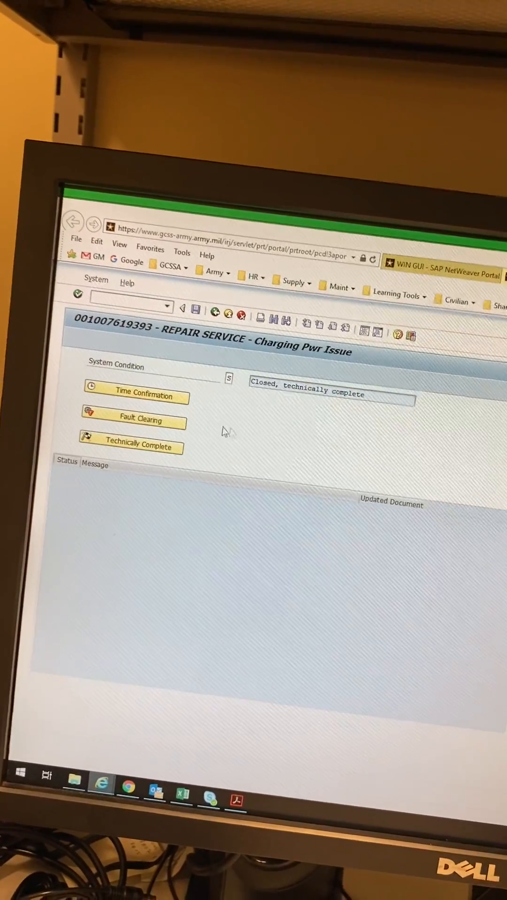
click(136, 395)
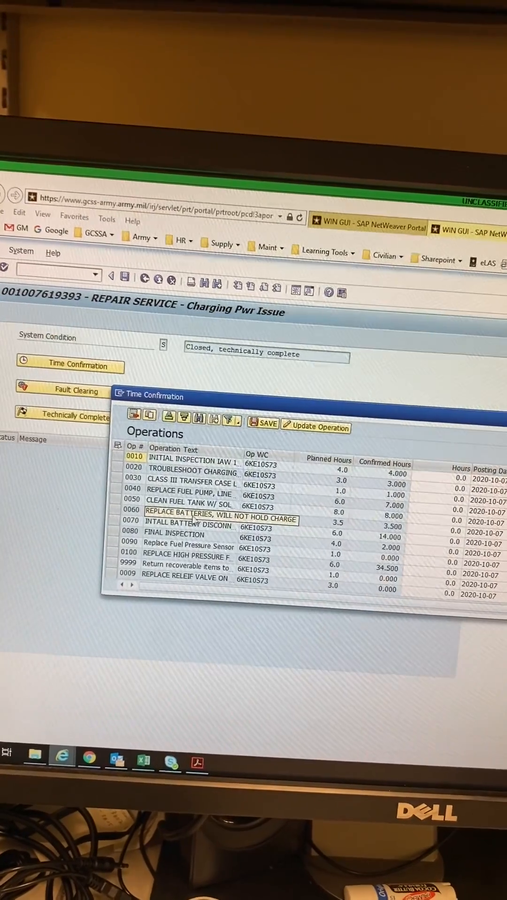
scroll(down, 3)
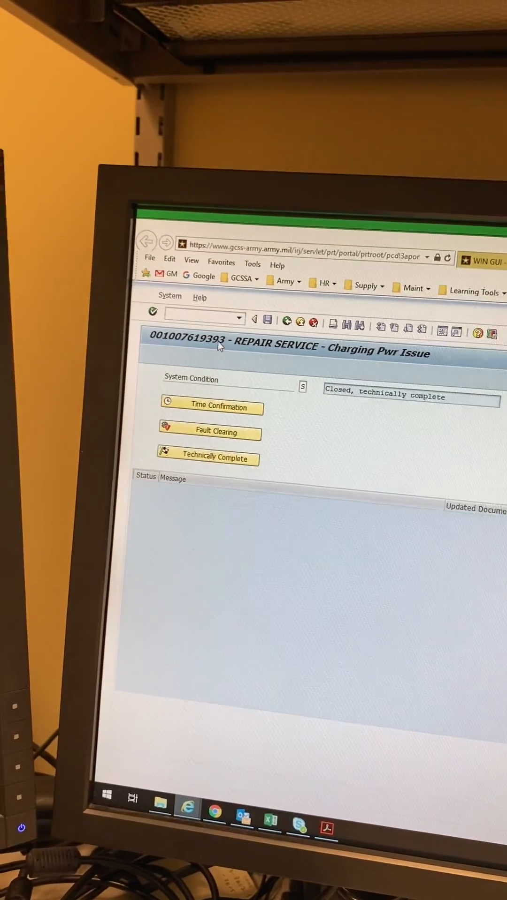
text(/oIW32)
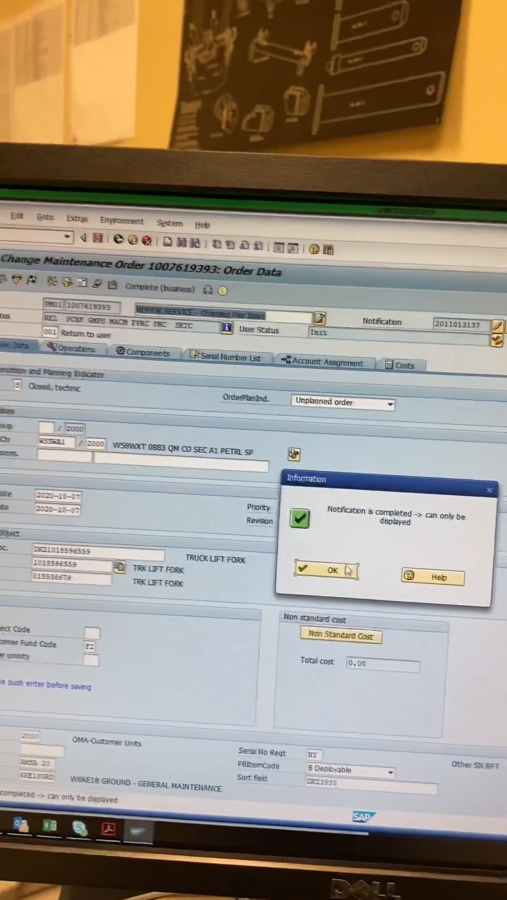
click(325, 570)
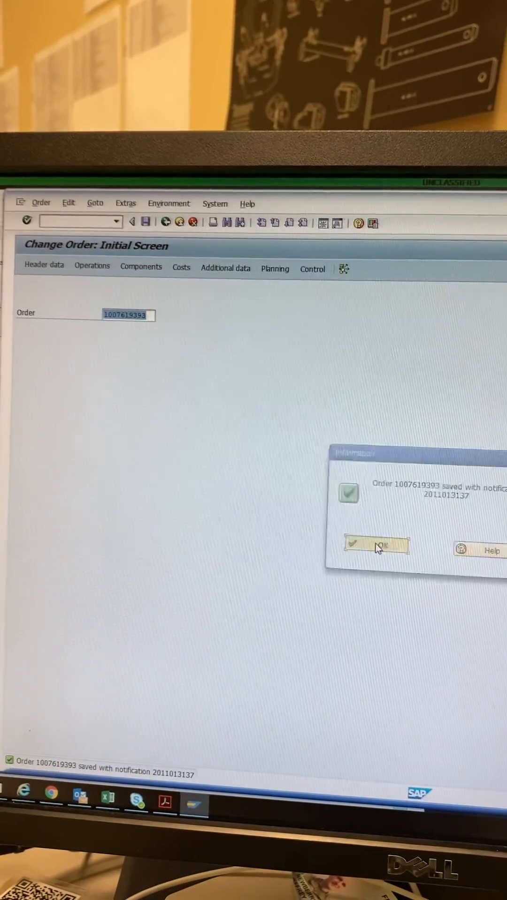
click(376, 544)
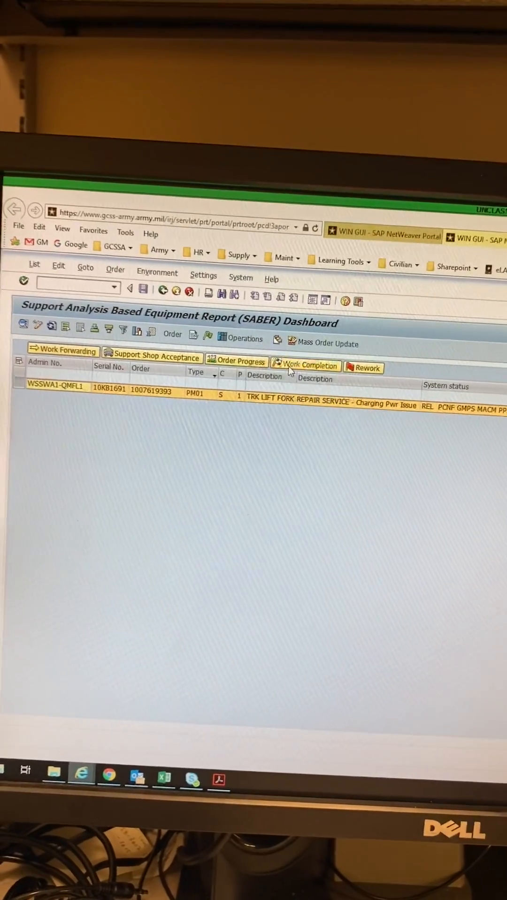
click(310, 366)
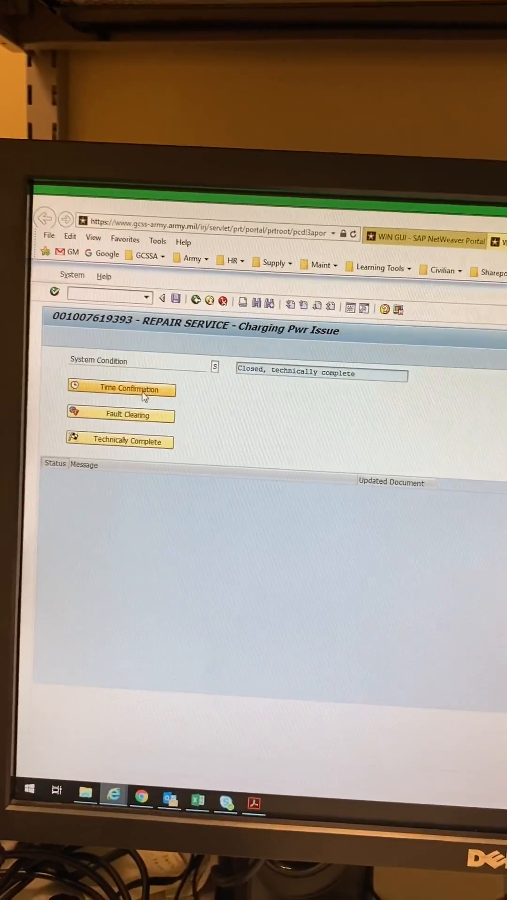
click(121, 388)
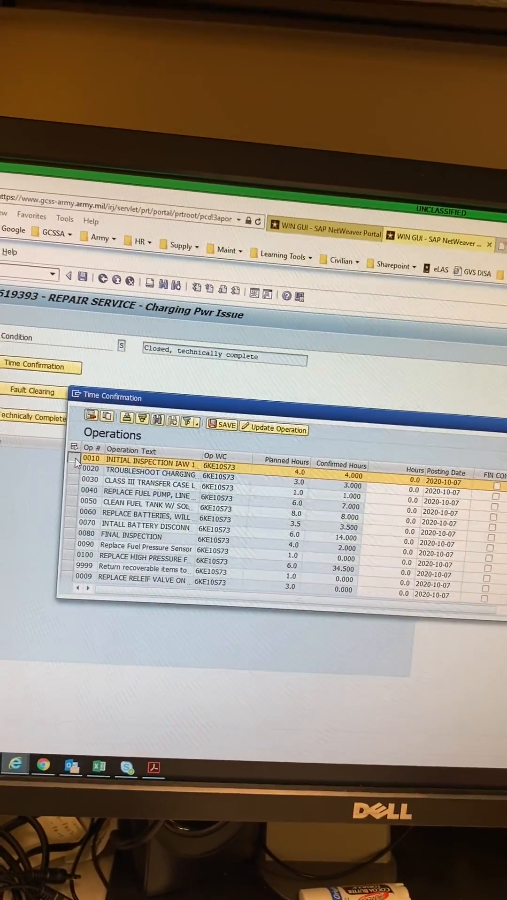
scroll(down, 3)
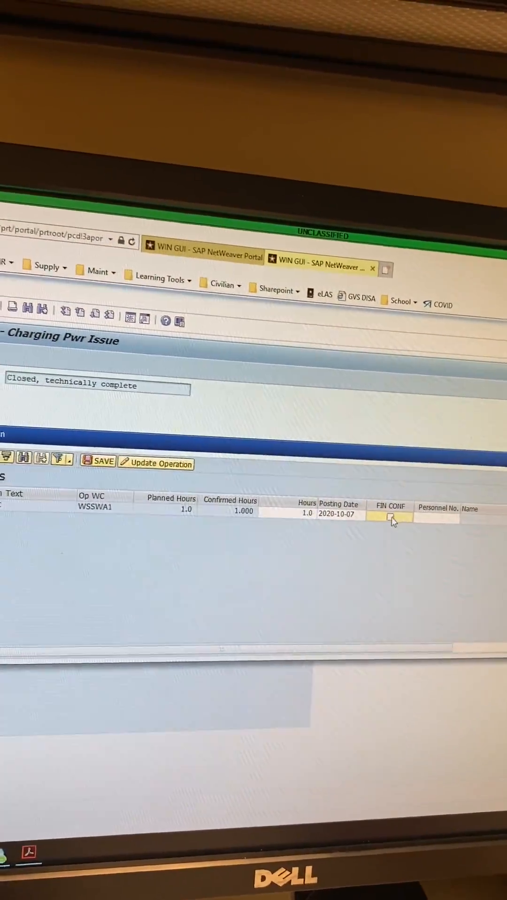
click(392, 518)
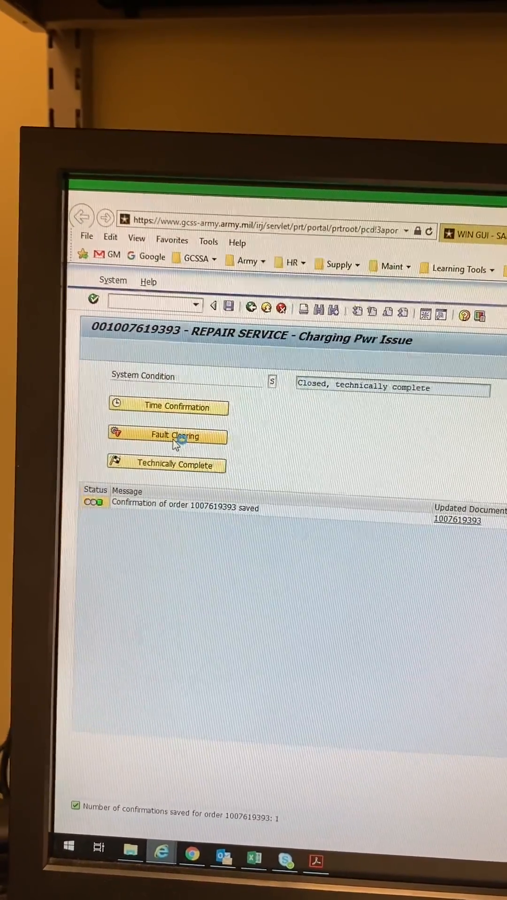
click(167, 435)
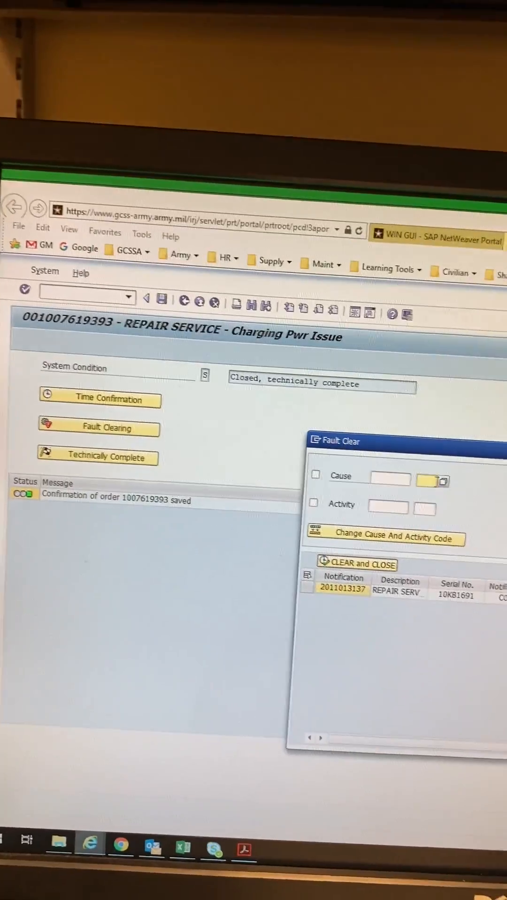
click(444, 481)
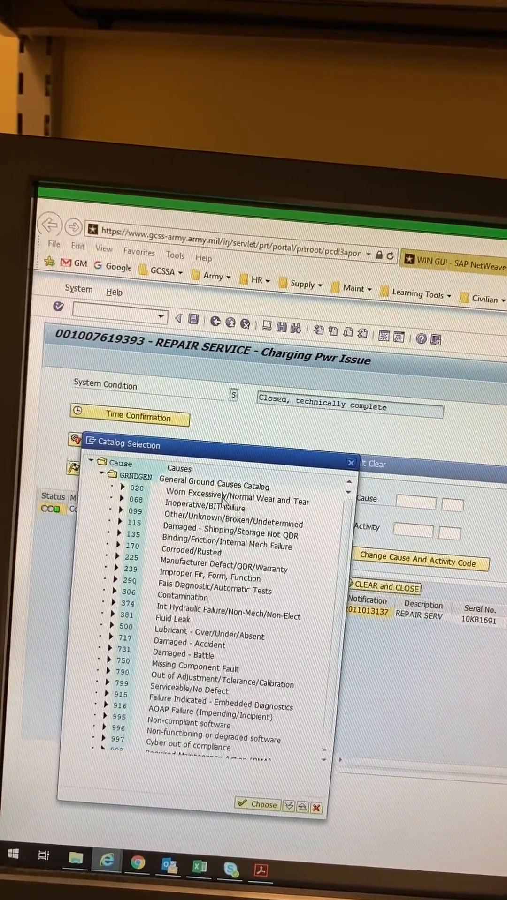
click(230, 501)
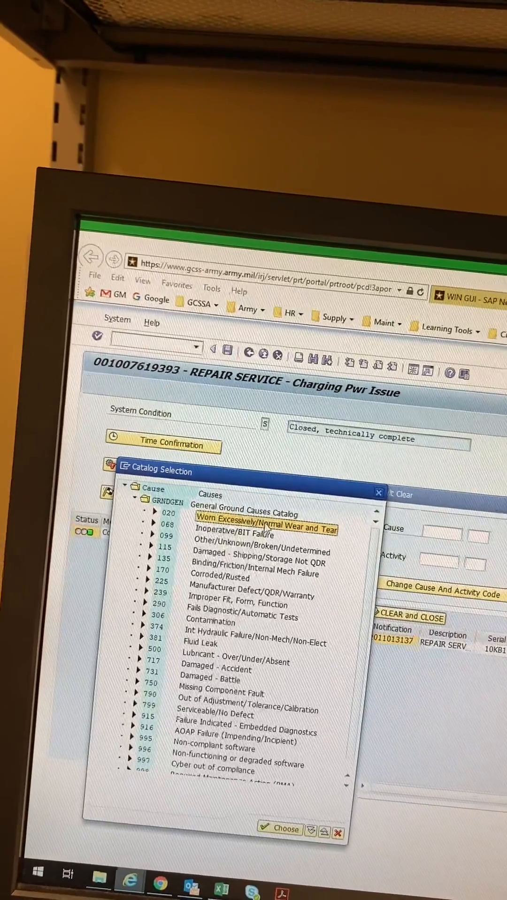
click(280, 828)
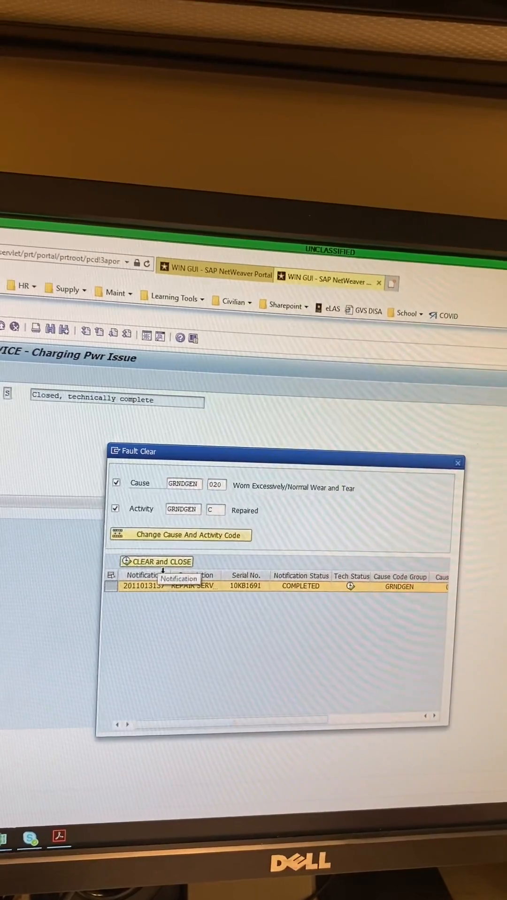
click(156, 561)
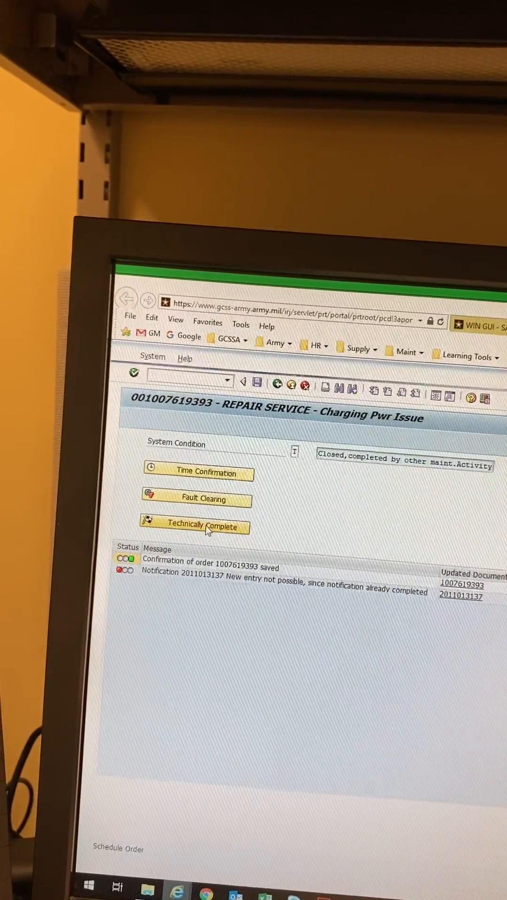
click(195, 525)
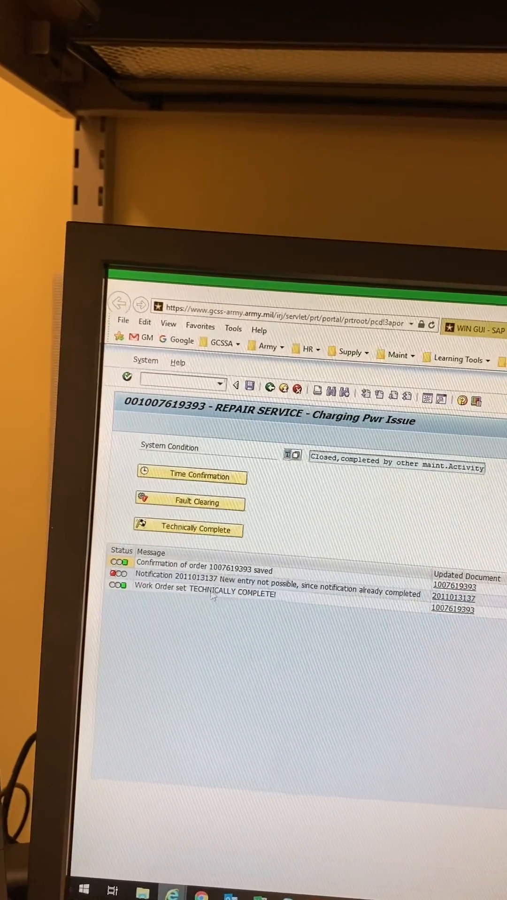